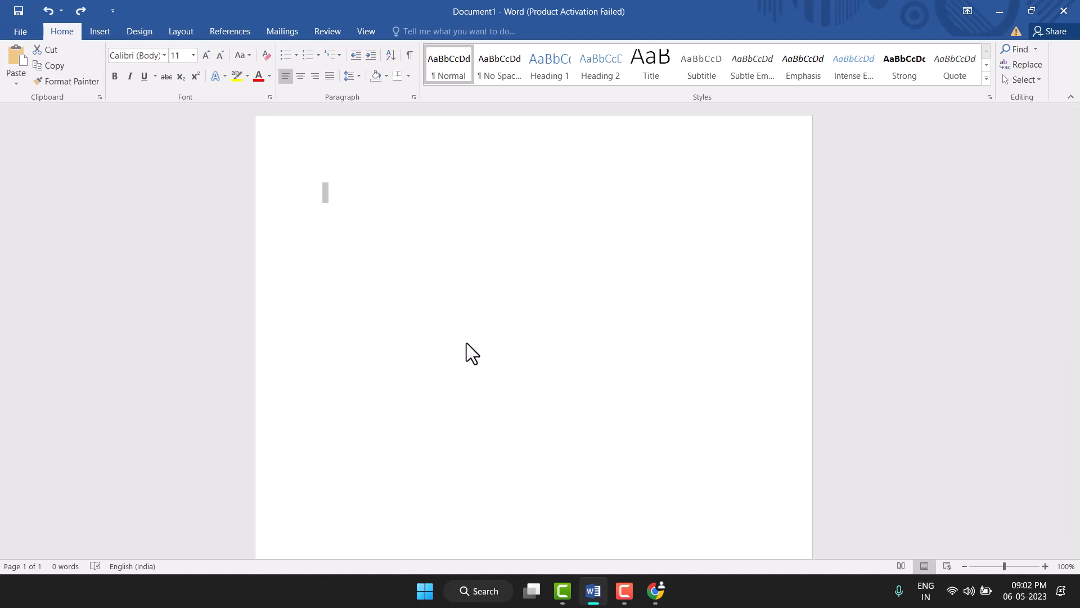
pyautogui.moveTo(128, 55)
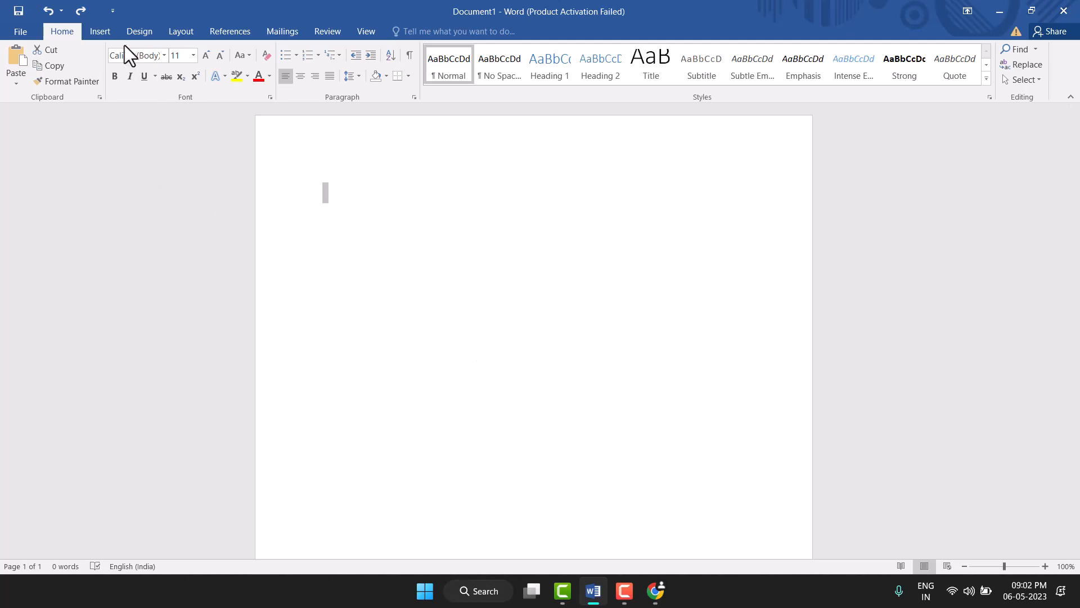
# Step: Choose the straight Line shape from the Insert > Shapes gallery
pyautogui.click(100, 31)
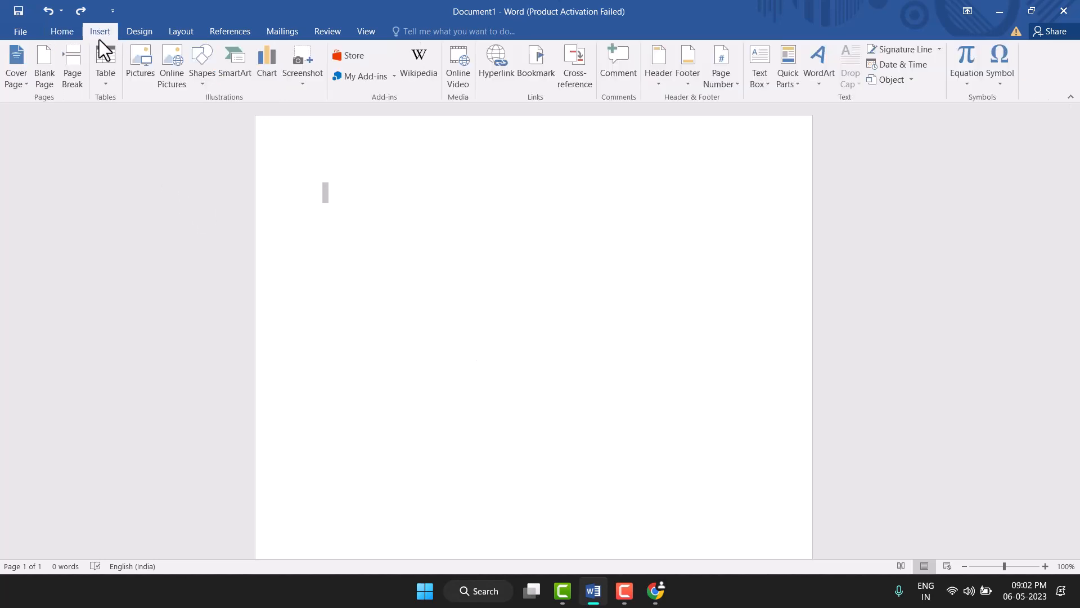
pyautogui.moveTo(202, 62)
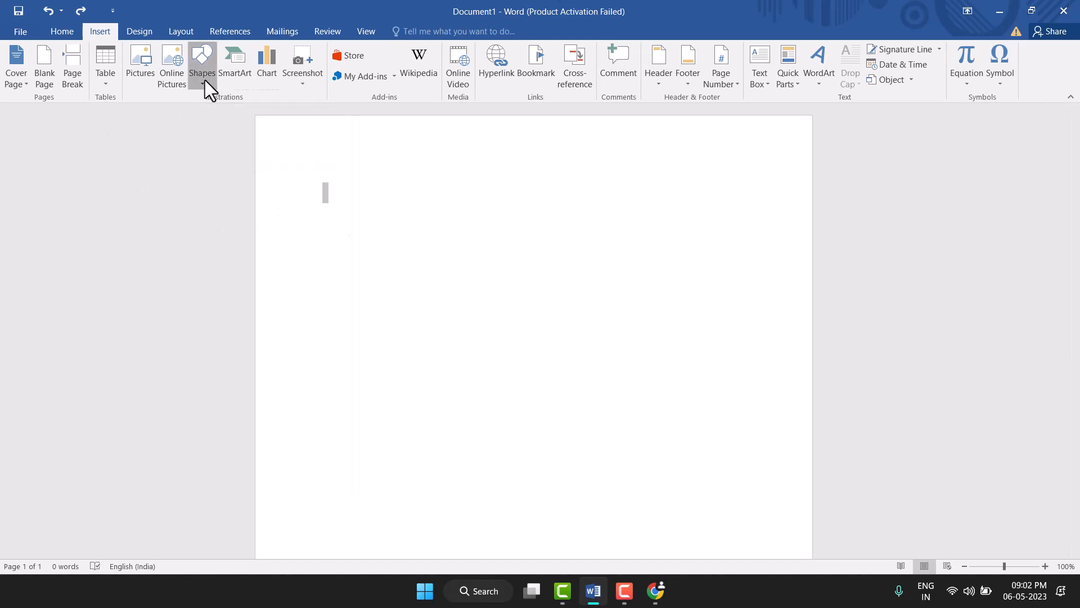
pyautogui.click(202, 61)
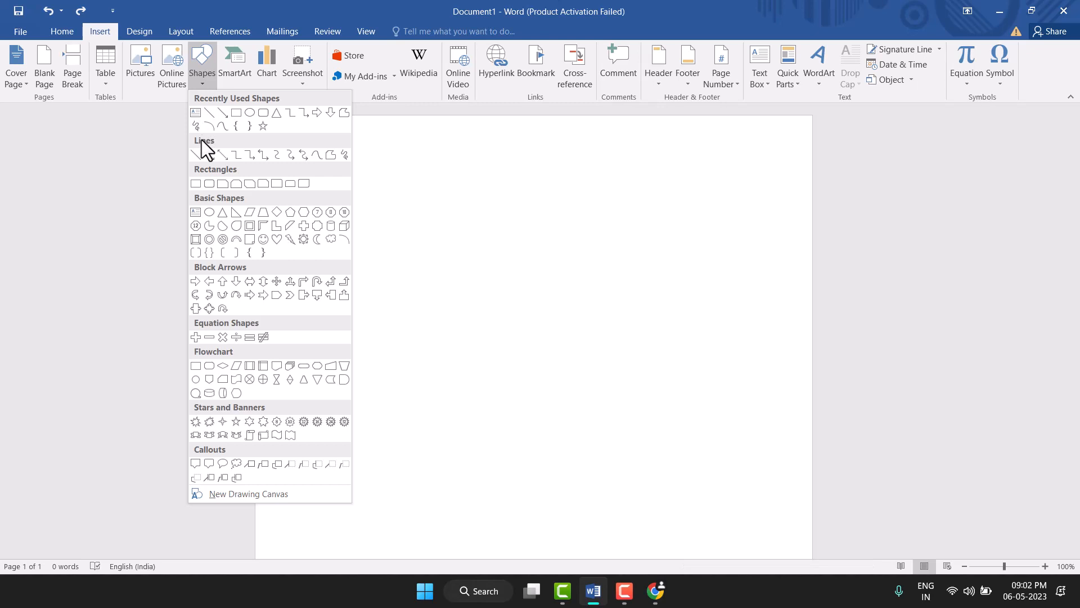
pyautogui.click(198, 145)
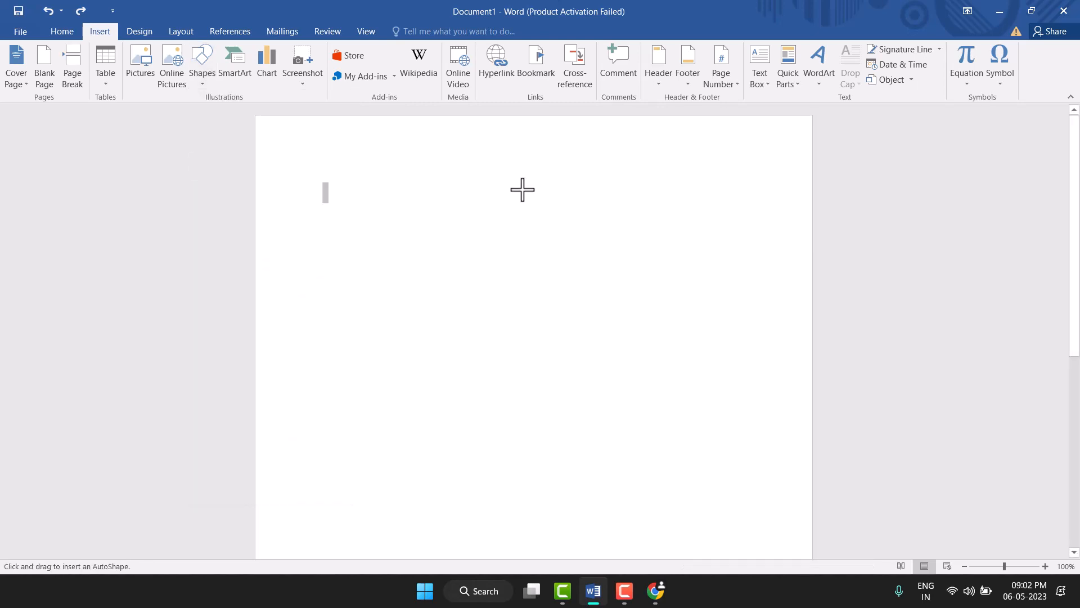
pyautogui.moveTo(510, 187)
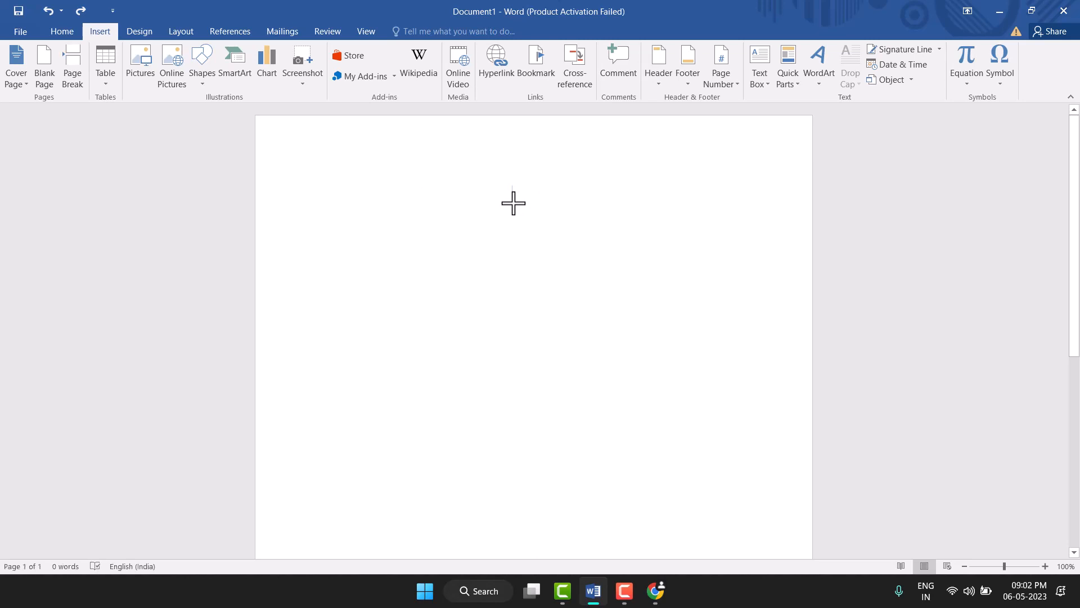
# Step: Draw a slanted line down the centre and a Shift-constrained vertical line near the left margin, dismissing Sticky Keys
pyautogui.moveTo(561, 103); pyautogui.dragTo(560, 513)
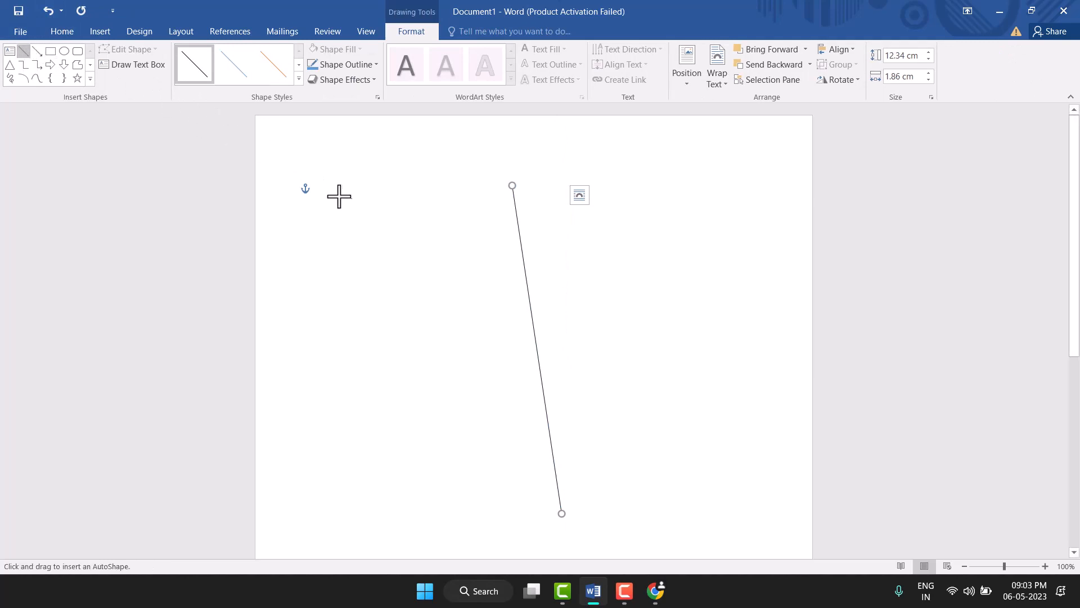
pyautogui.moveTo(339, 196); pyautogui.dragTo(366, 470)
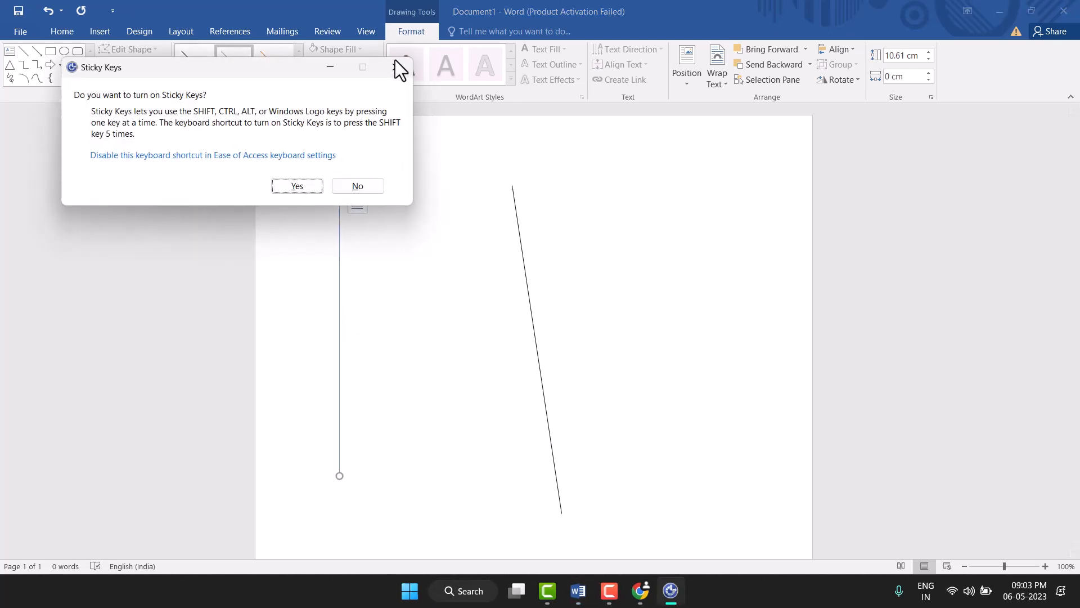
pyautogui.click(357, 186)
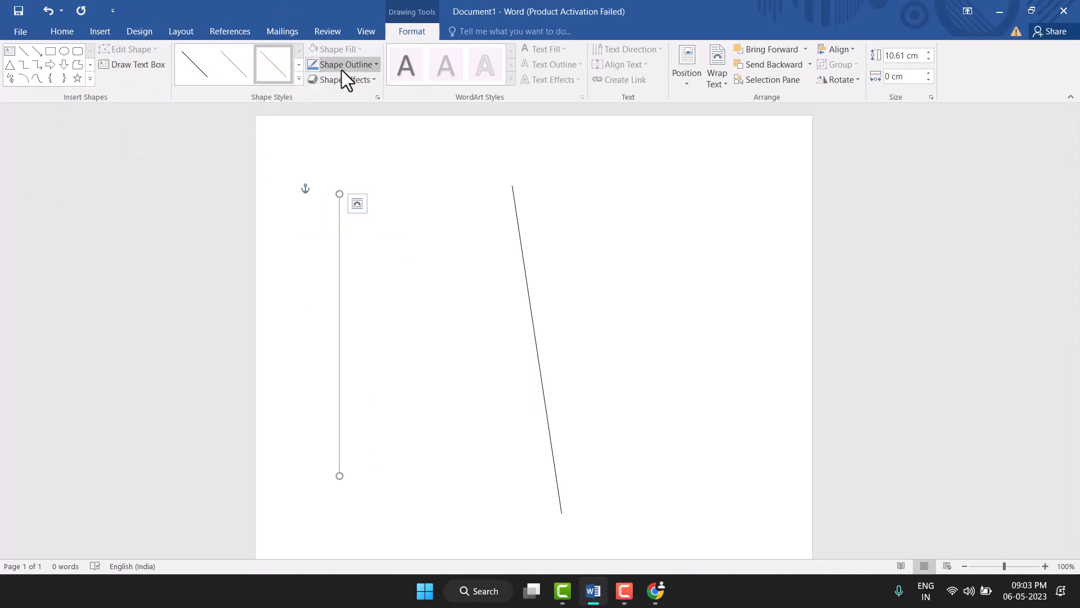
# Step: Set the vertical line's Shape Outline to No Outline and return to the document
pyautogui.click(347, 64)
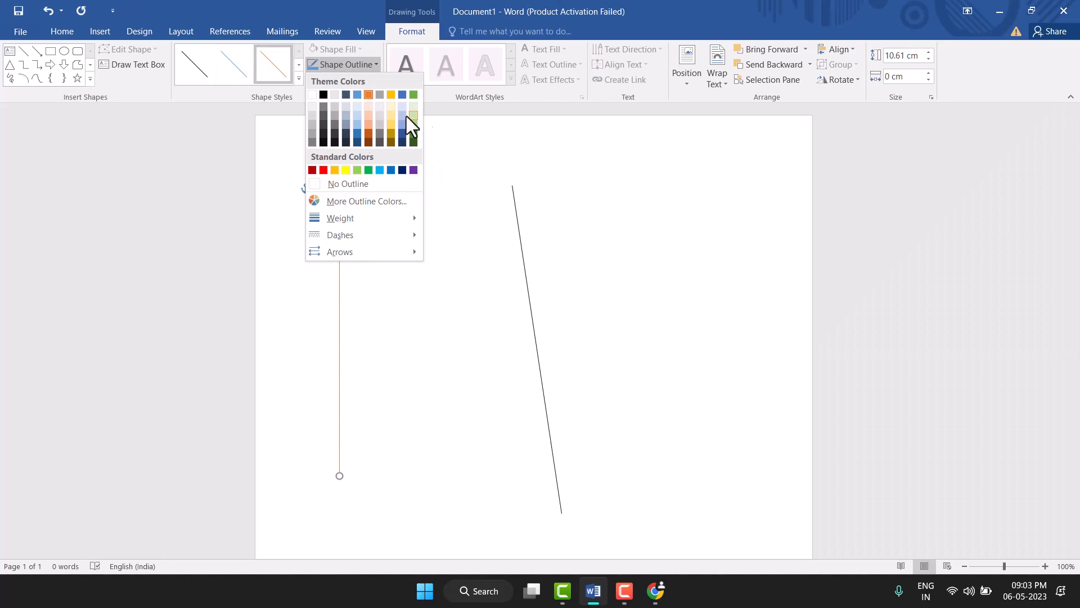
pyautogui.moveTo(339, 235)
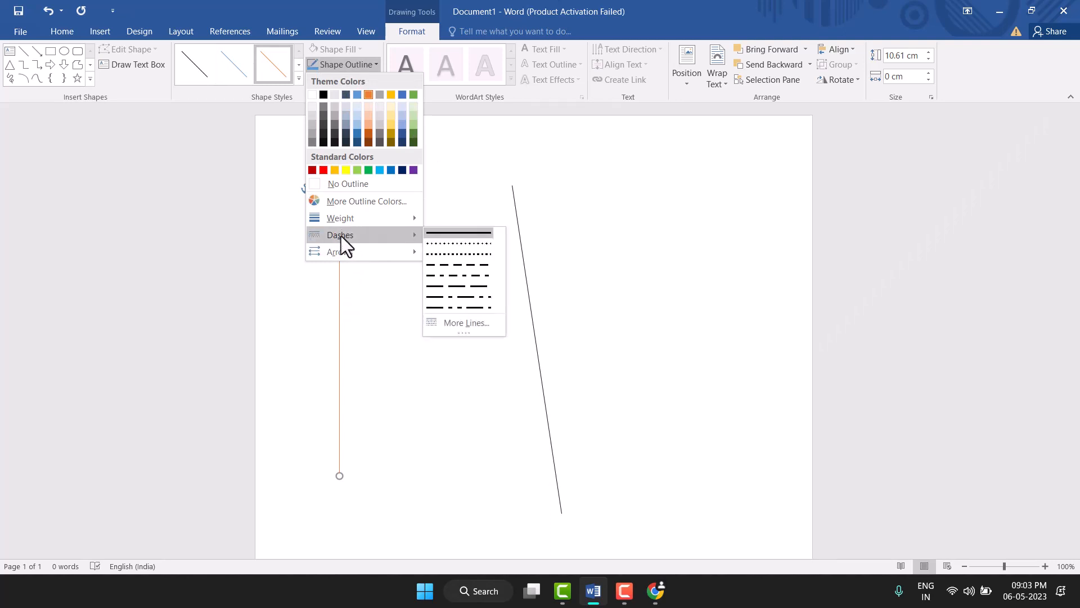
pyautogui.moveTo(363, 183)
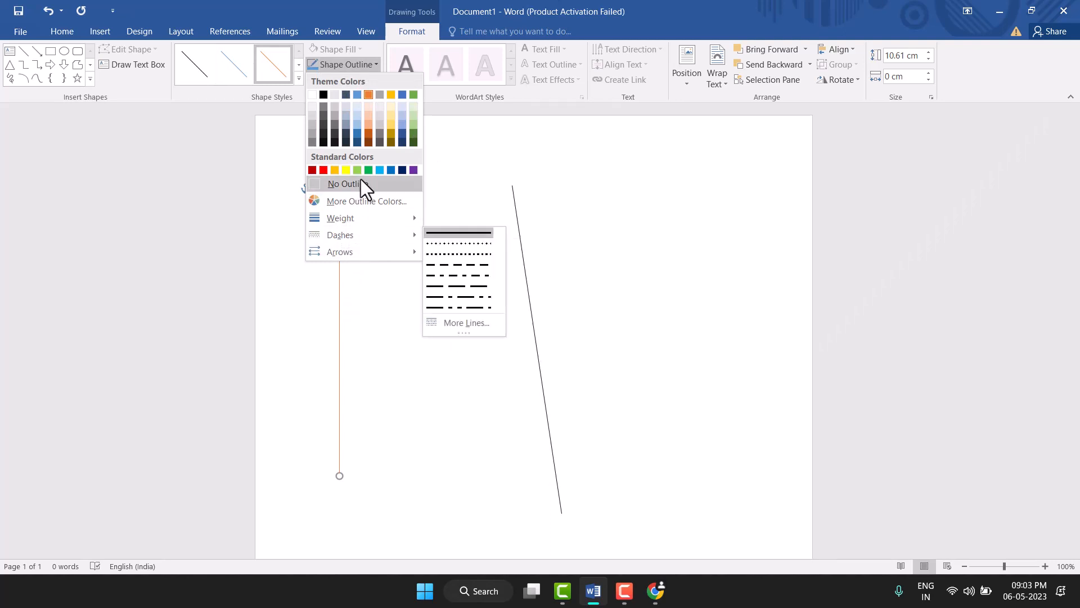
pyautogui.click(343, 184)
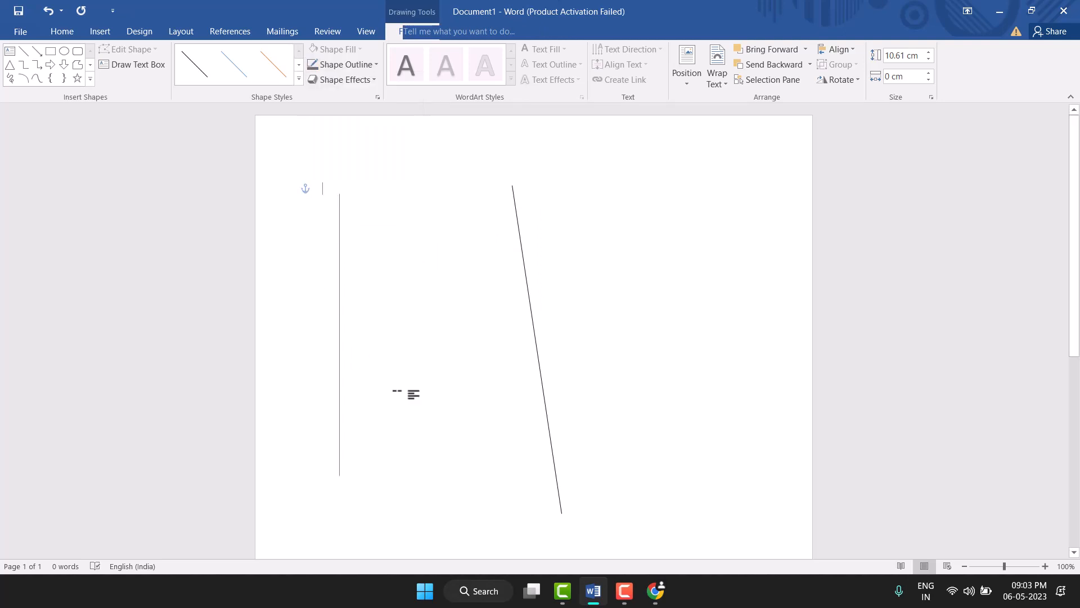
pyautogui.click(339, 331)
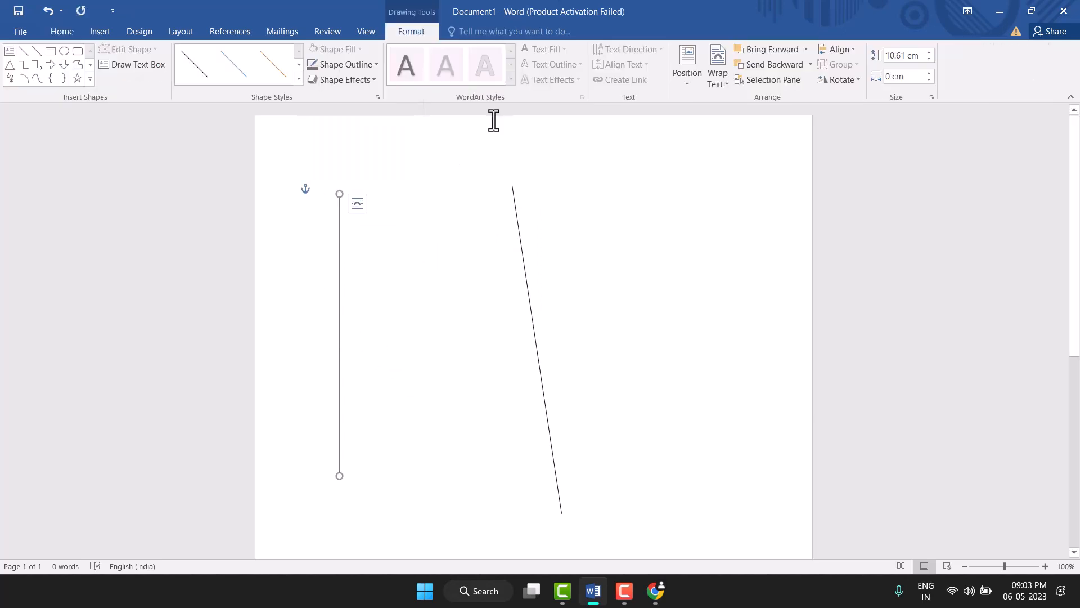
pyautogui.moveTo(414, 42)
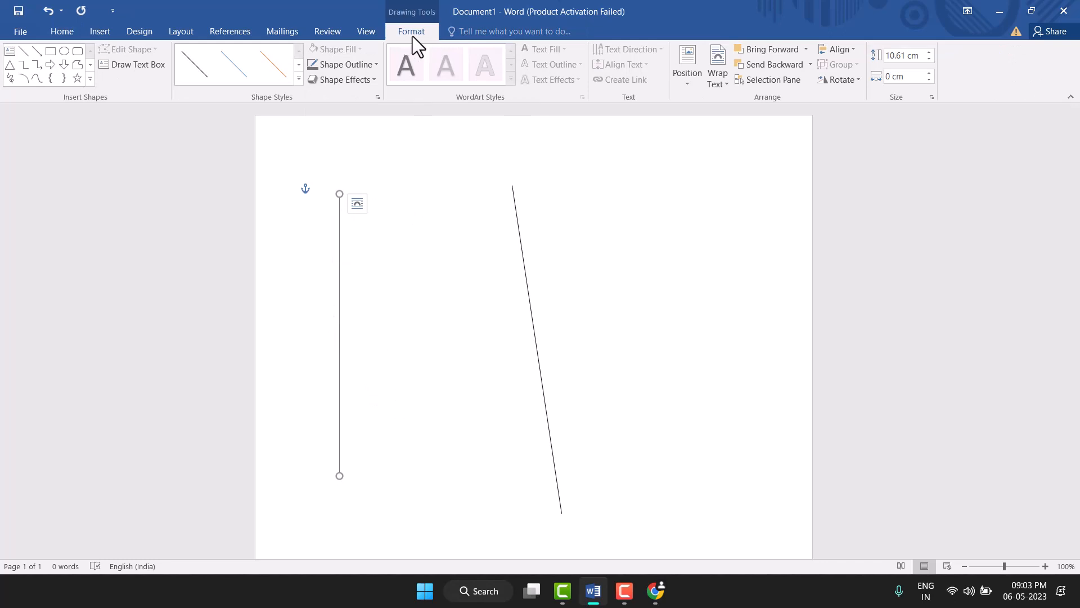
pyautogui.moveTo(594, 67)
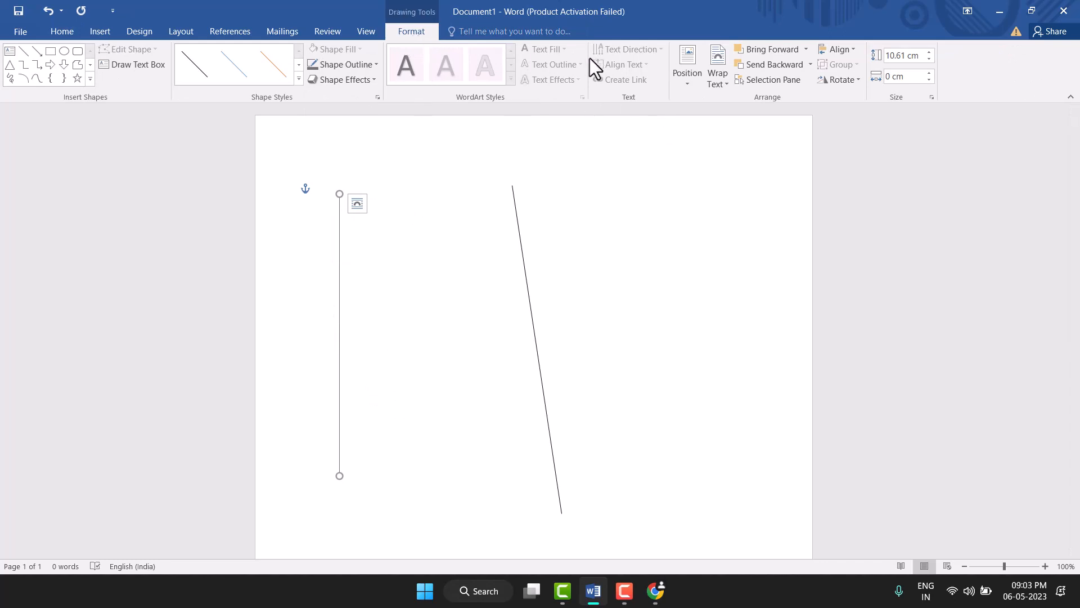
pyautogui.moveTo(342, 78)
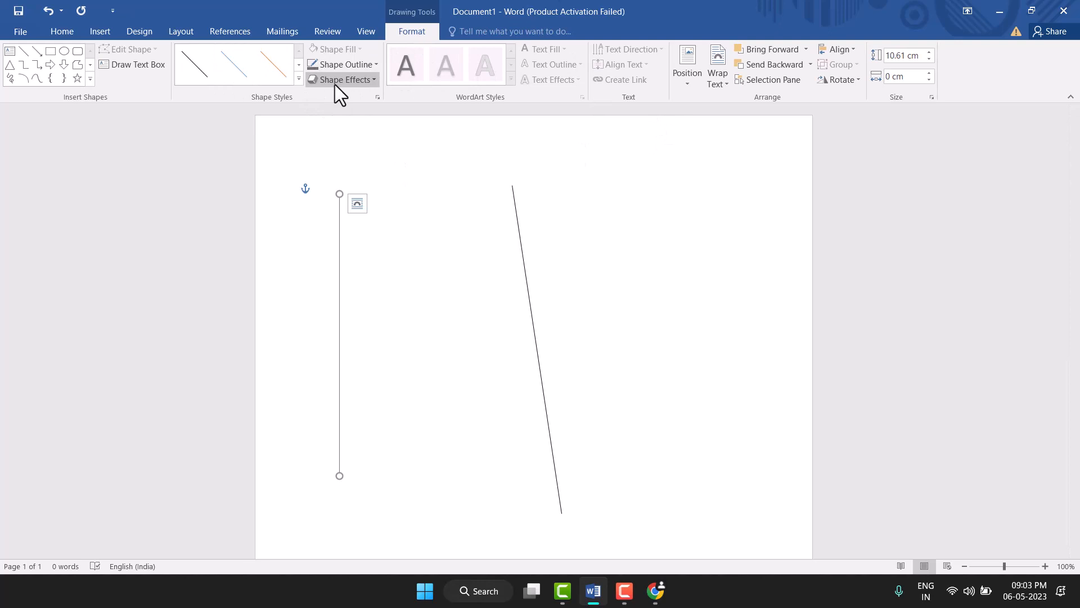
# Step: Apply a Parallel 3-D Rotation preset to the vertical line via Shape Effects
pyautogui.click(344, 79)
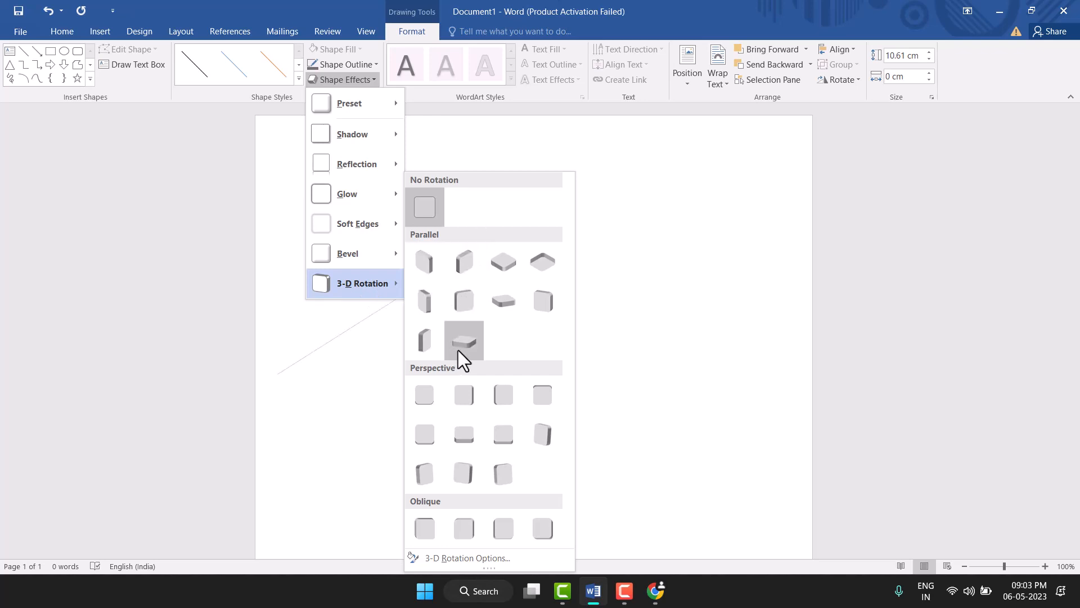
pyautogui.click(463, 339)
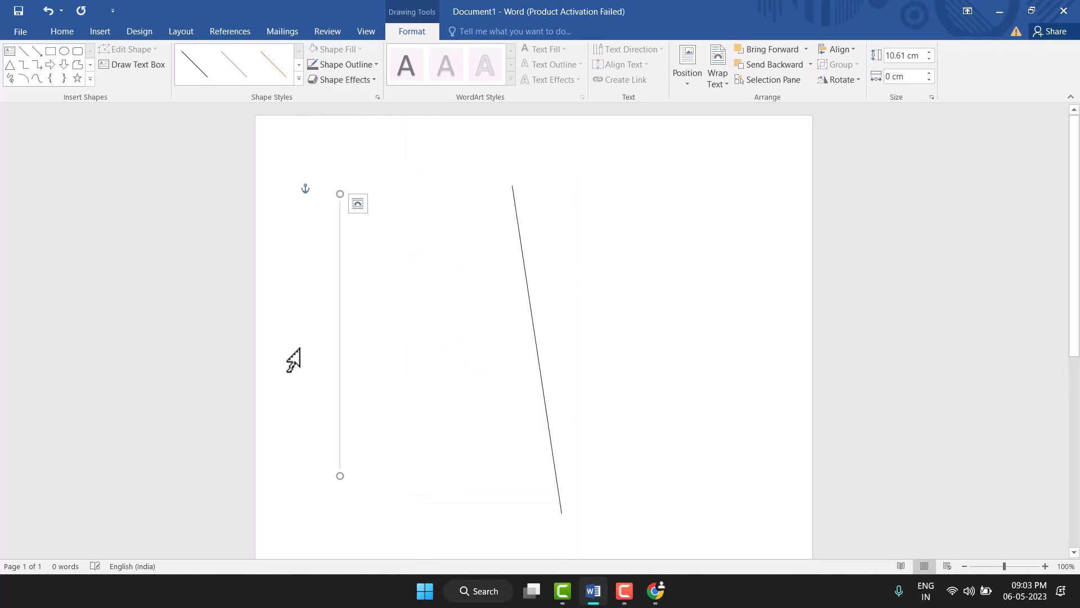